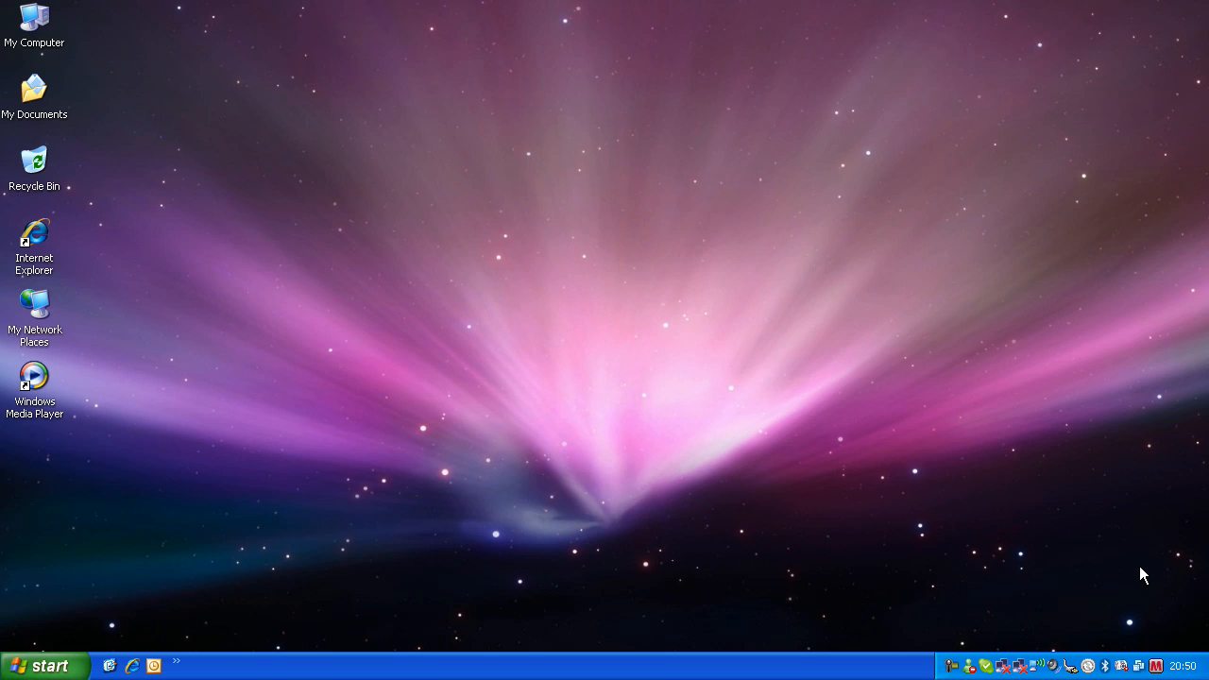
{"action": "mouse_move", "coordinate": [518, 225]}
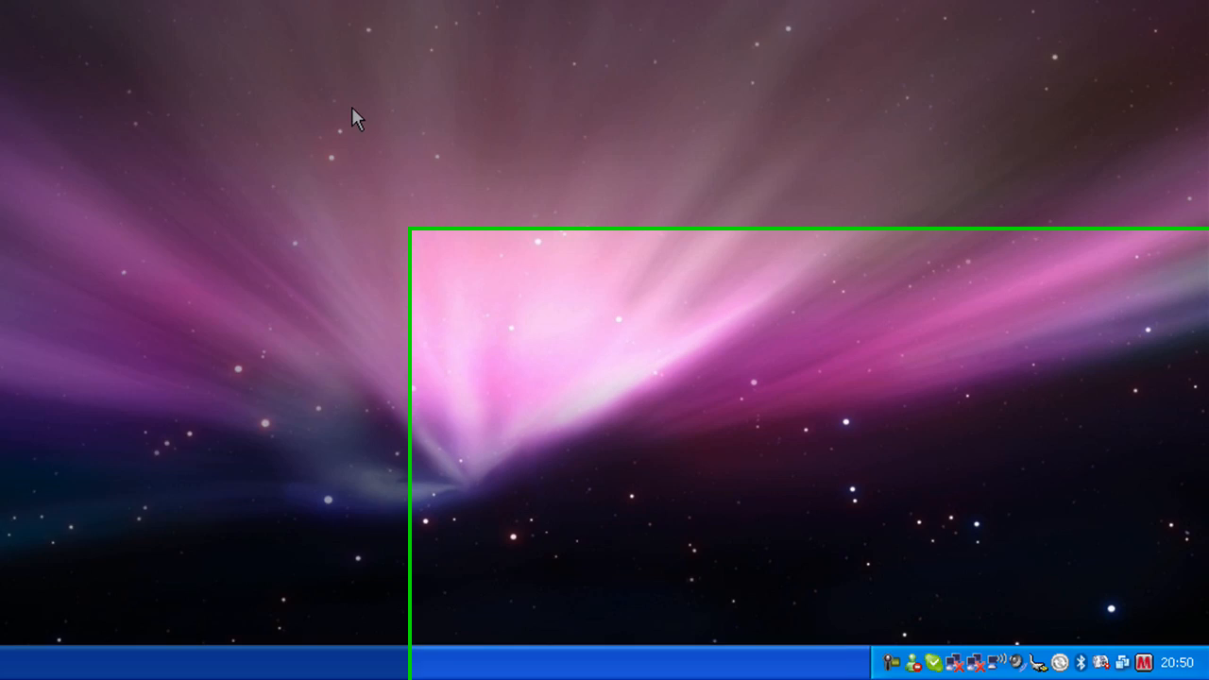
{"action": "mouse_move", "coordinate": [1112, 654]}
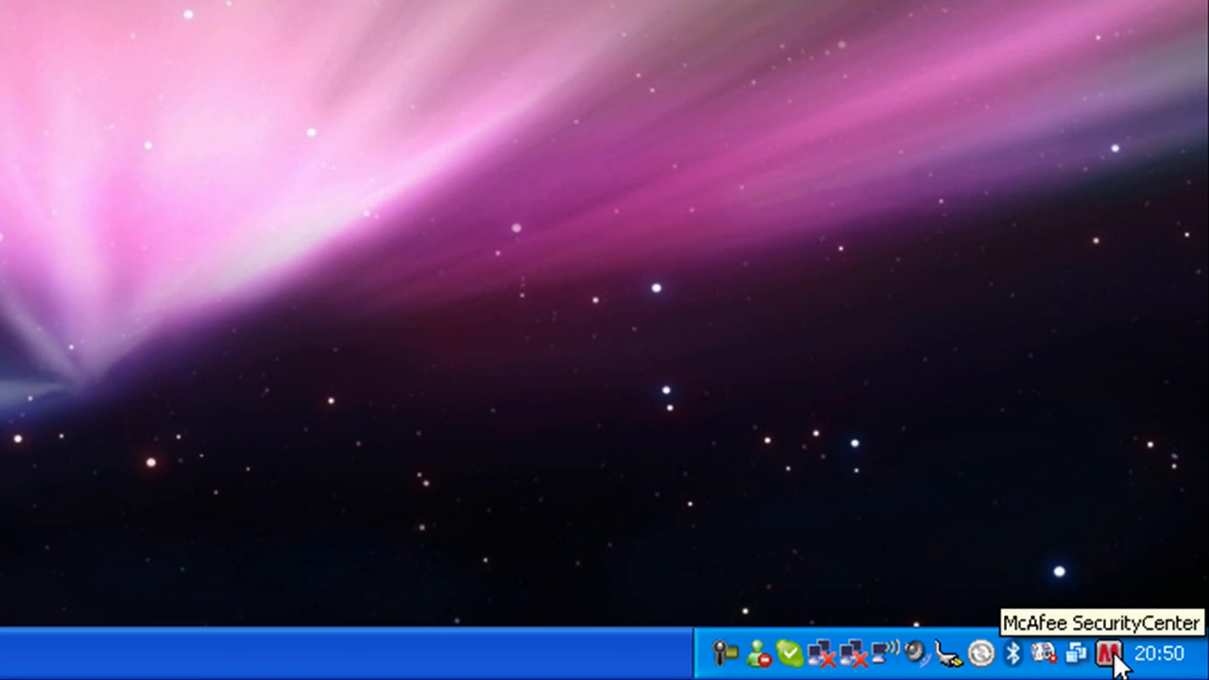
Launch SecurityCenter from the McAfee tray icon's context menu to the Home page
{"action": "right_click", "coordinate": [1107, 653]}
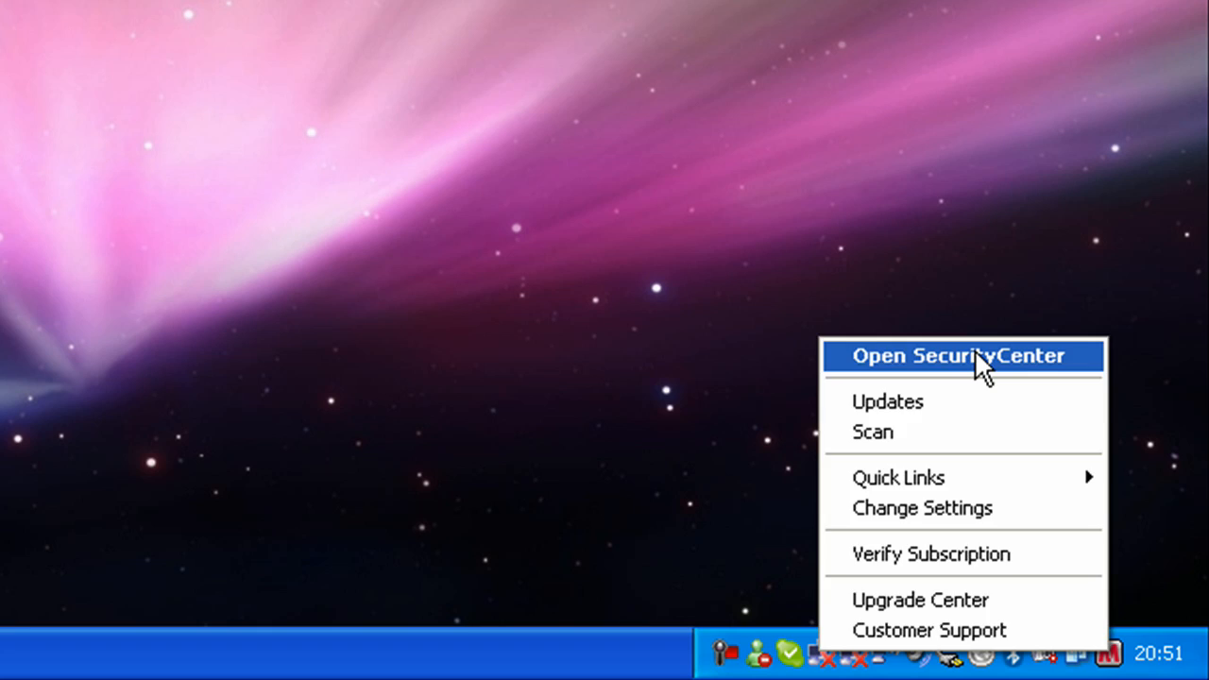
{"action": "left_click", "coordinate": [955, 355]}
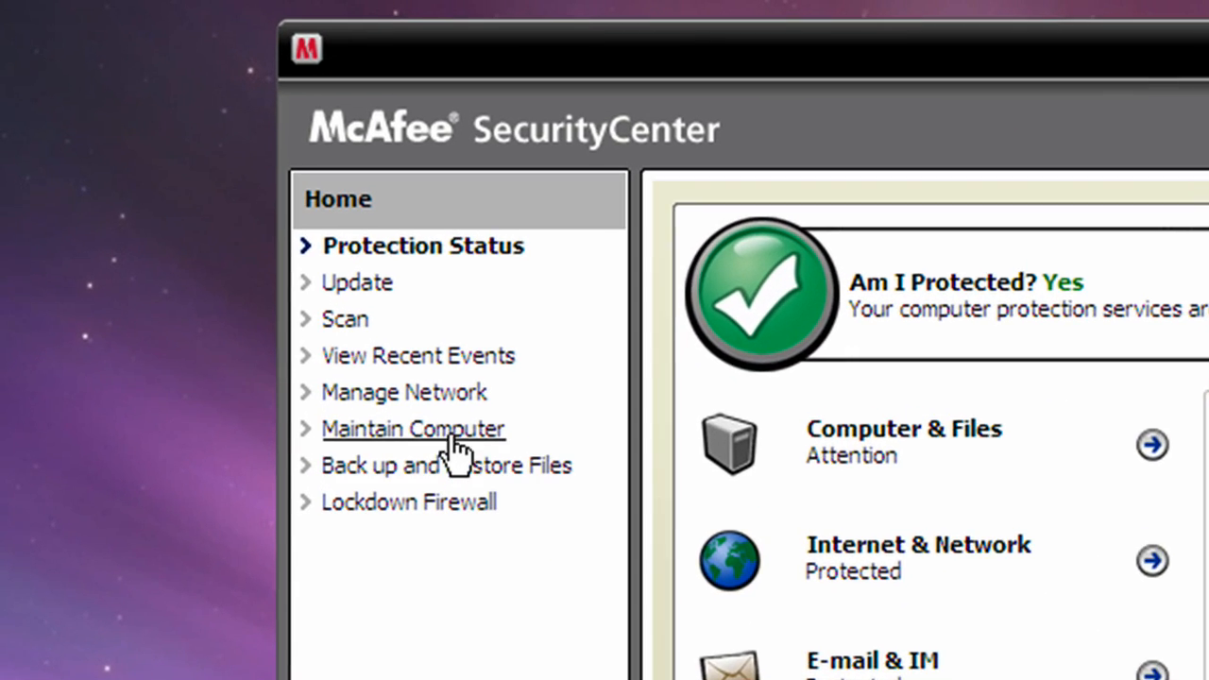
Start McAfee QuickClean from Maintain Computer with the default cleaners and analyze
{"action": "left_click", "coordinate": [412, 426]}
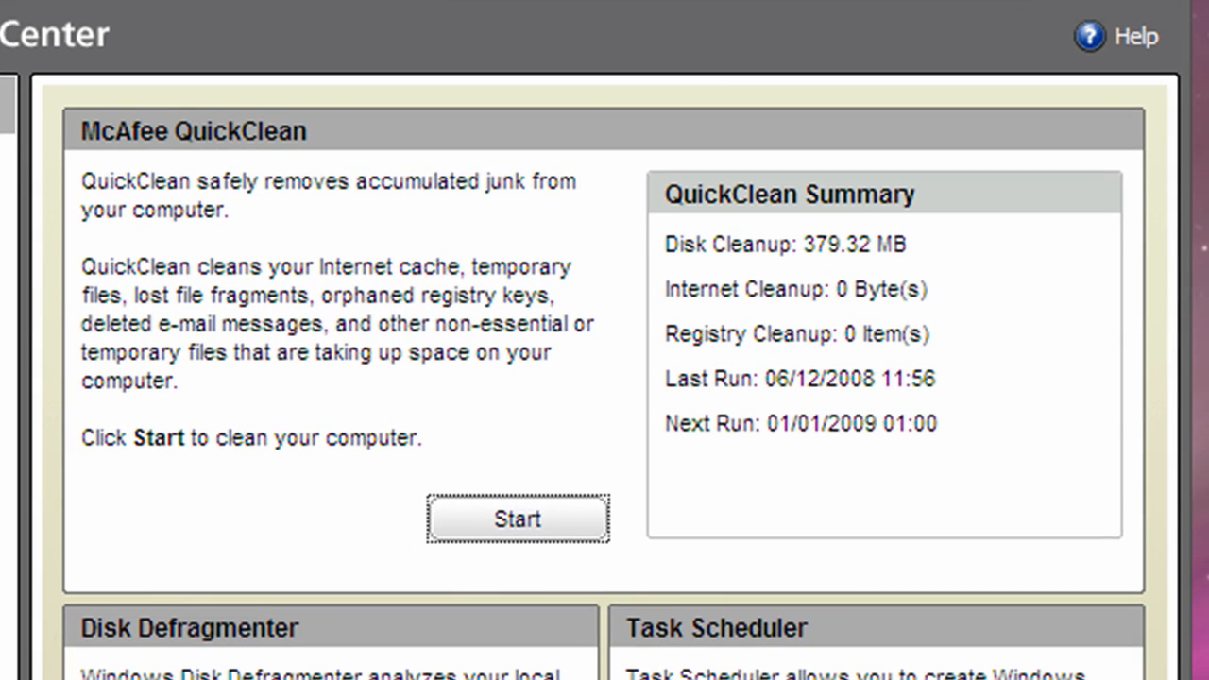
{"action": "mouse_move", "coordinate": [408, 59]}
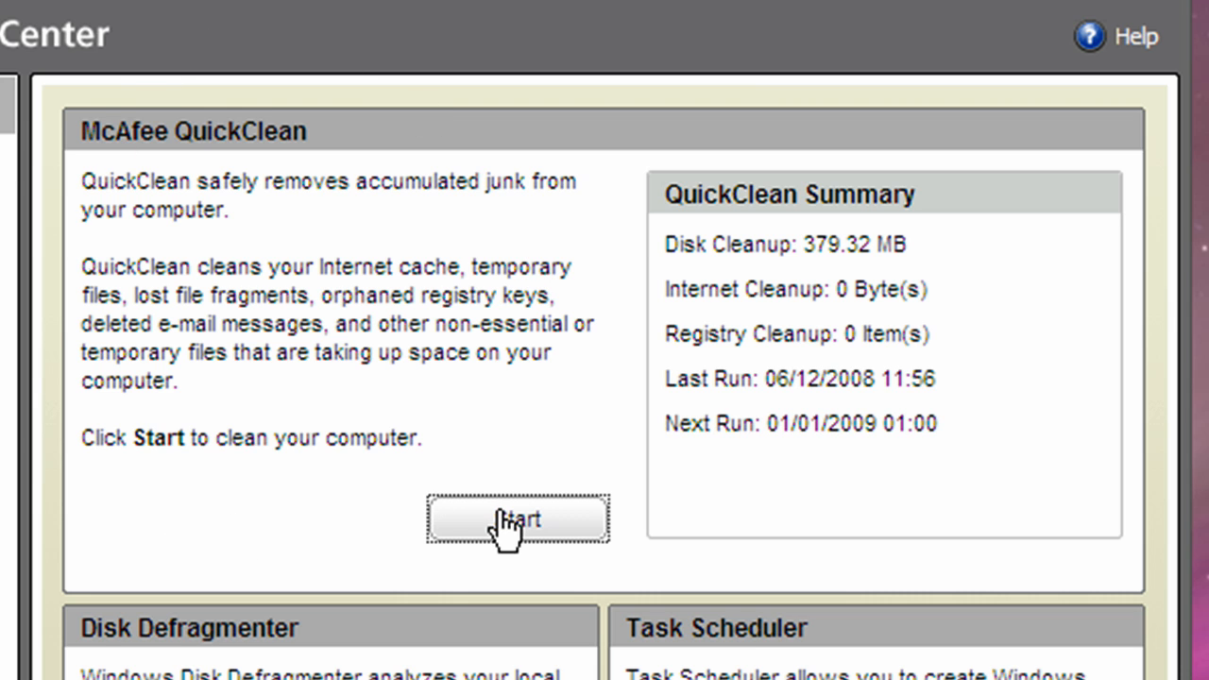
{"action": "left_click", "coordinate": [518, 517]}
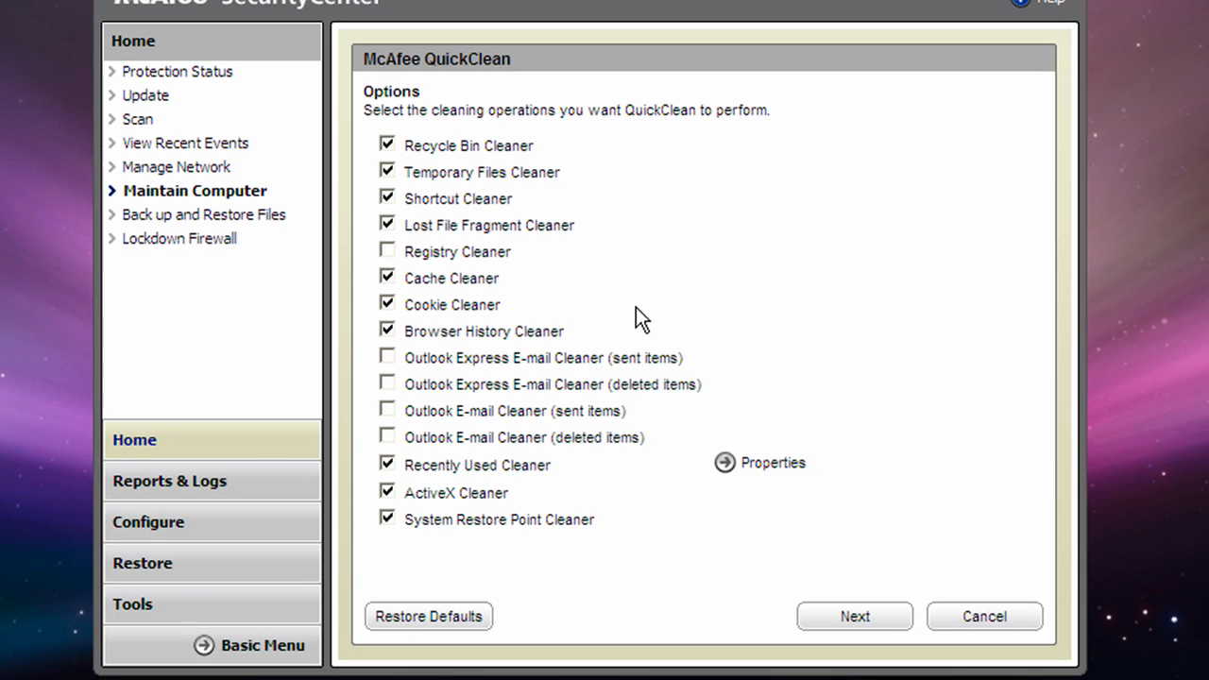
{"action": "mouse_move", "coordinate": [785, 576]}
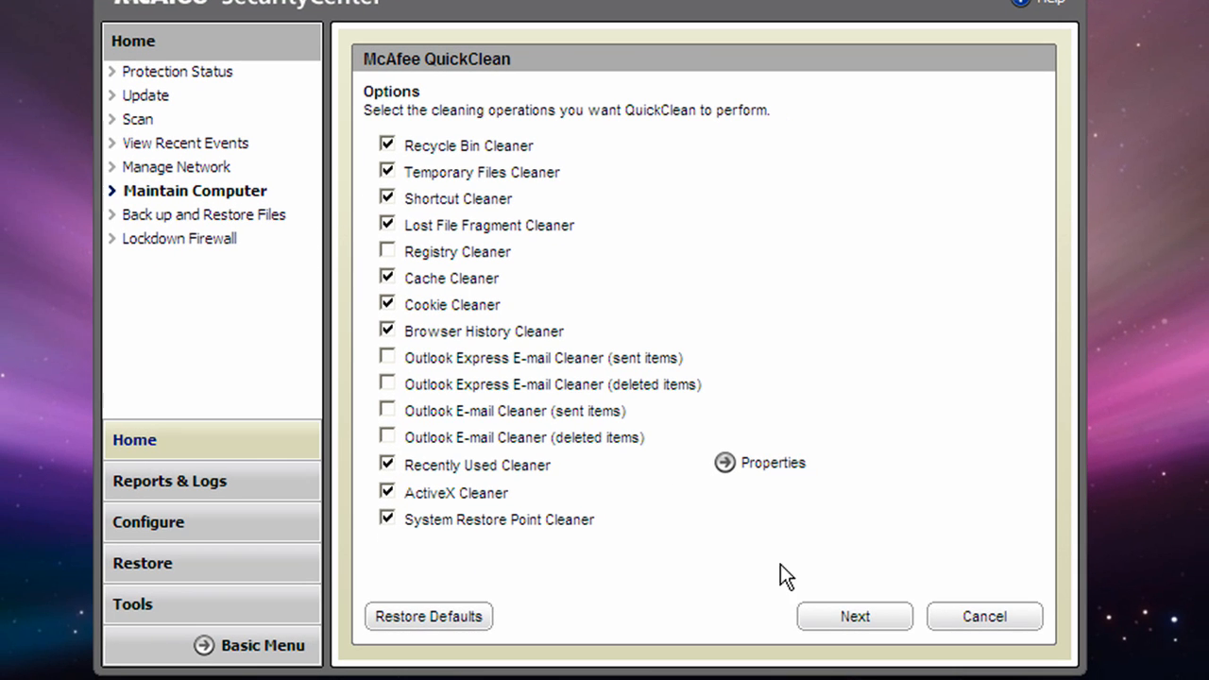
{"action": "left_click", "coordinate": [853, 616]}
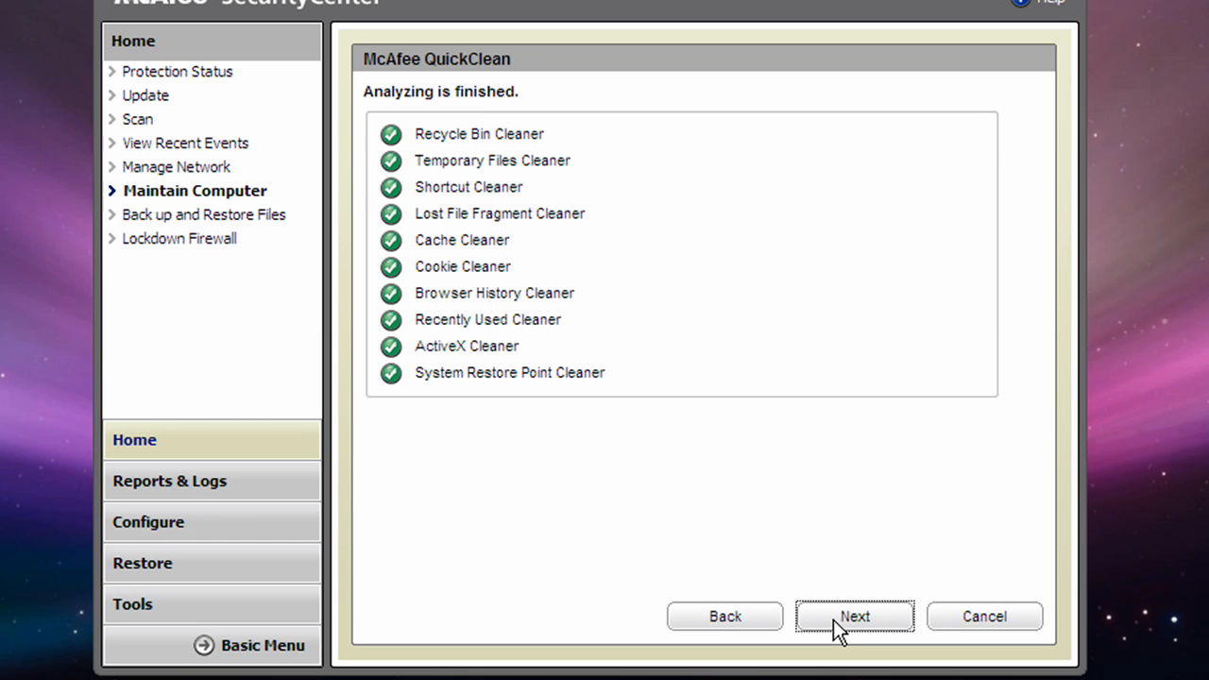
Advance to the deletion confirmation listing 49 files (36,894,133 bytes) and one registry entry
{"action": "left_click", "coordinate": [854, 616]}
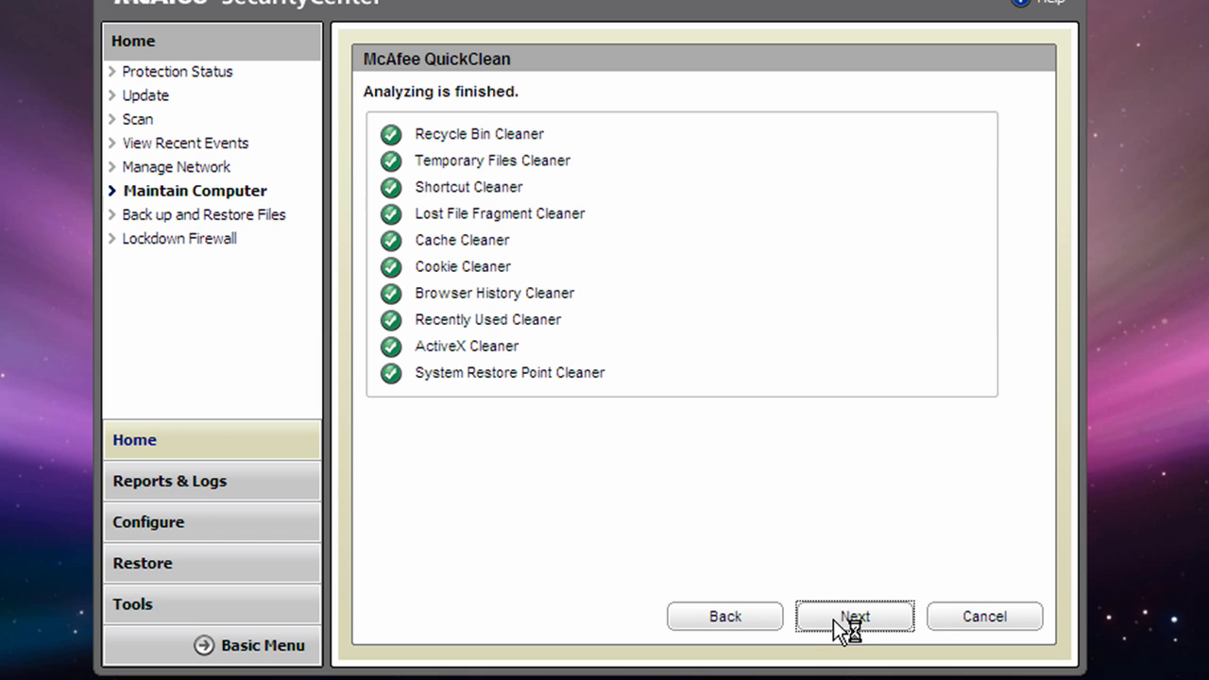
{"action": "left_click", "coordinate": [853, 615]}
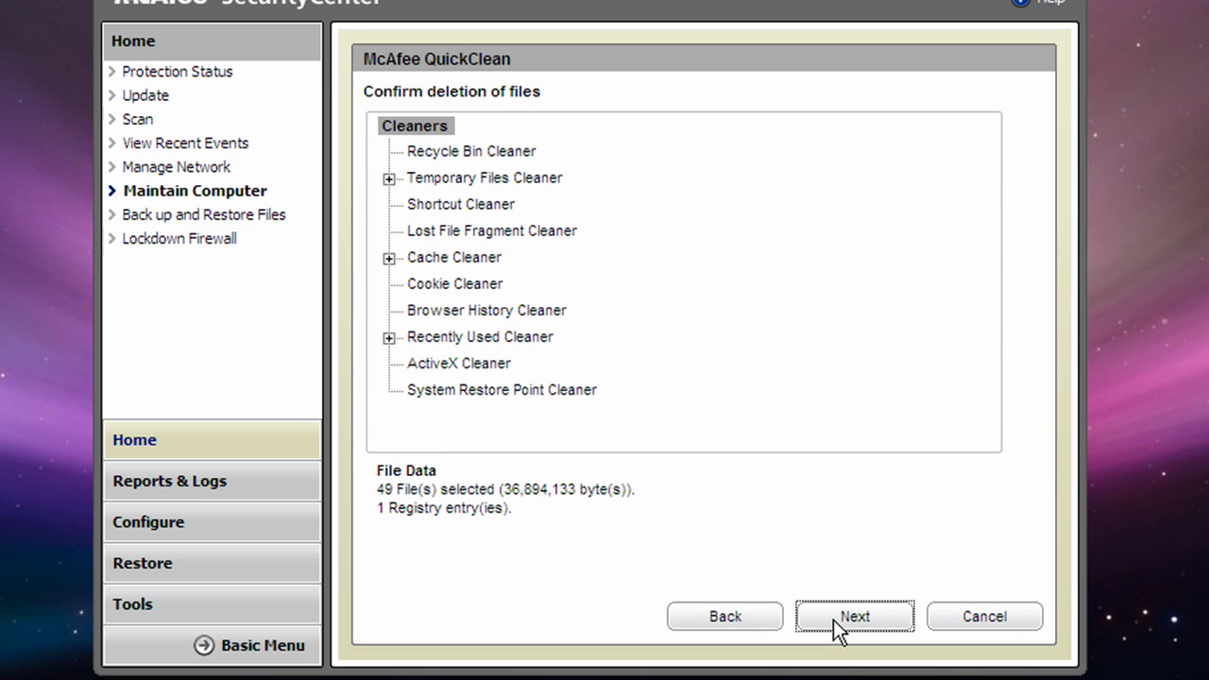
{"action": "mouse_move", "coordinate": [570, 532]}
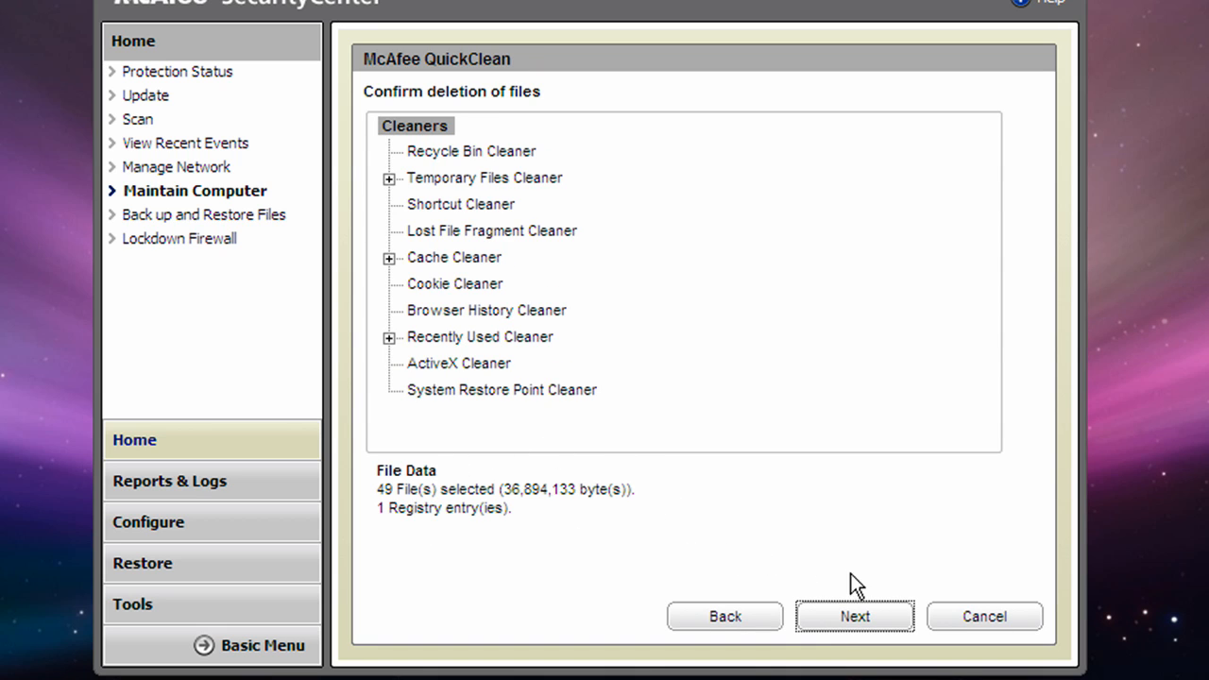
Confirm deleting the listed files, keeping standard Windows deletion over Shredder
{"action": "left_click", "coordinate": [853, 616]}
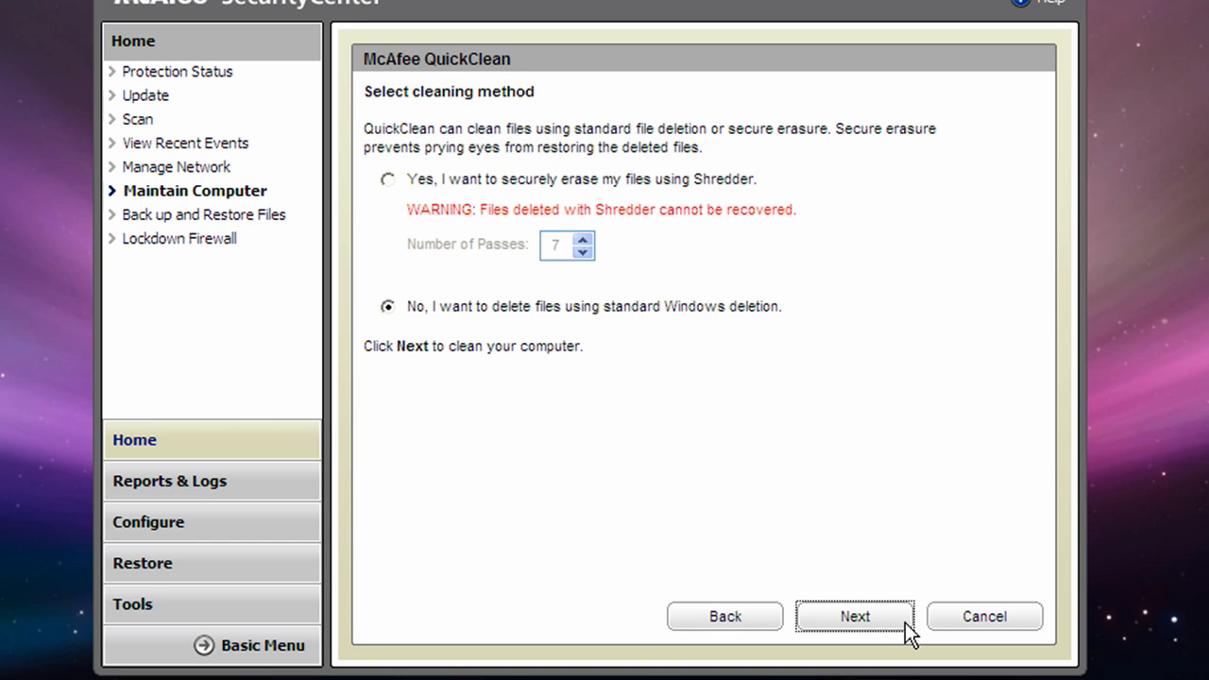
{"action": "mouse_move", "coordinate": [443, 247]}
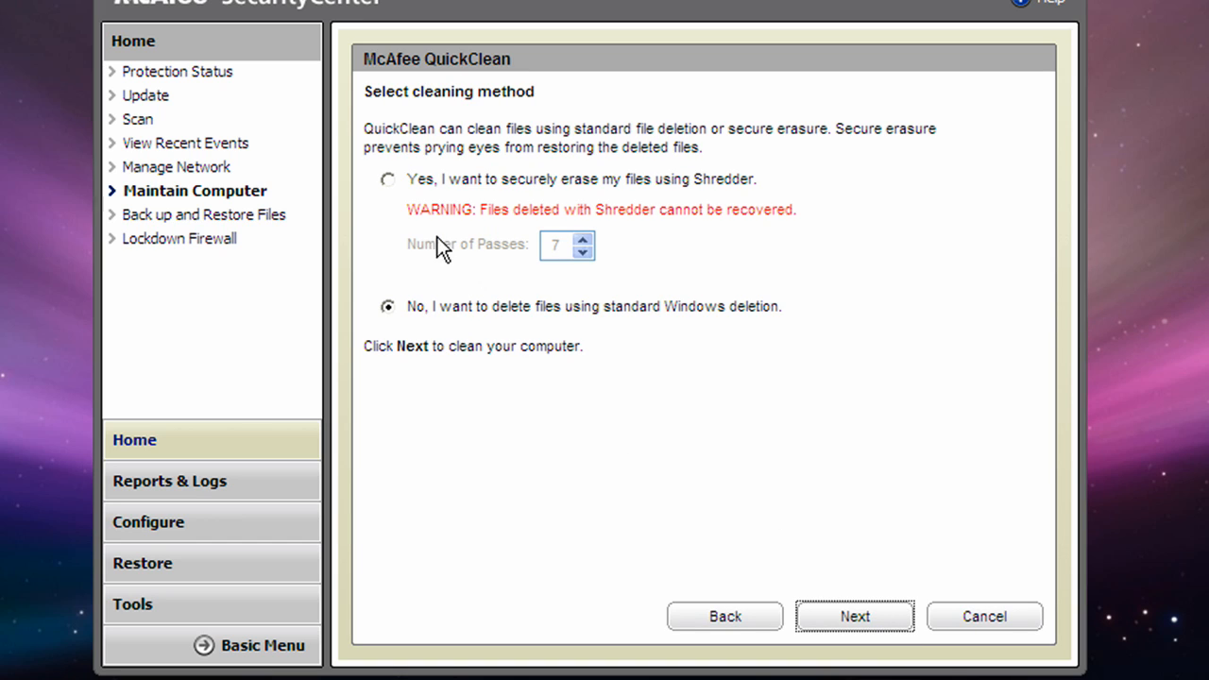
{"action": "mouse_move", "coordinate": [808, 367]}
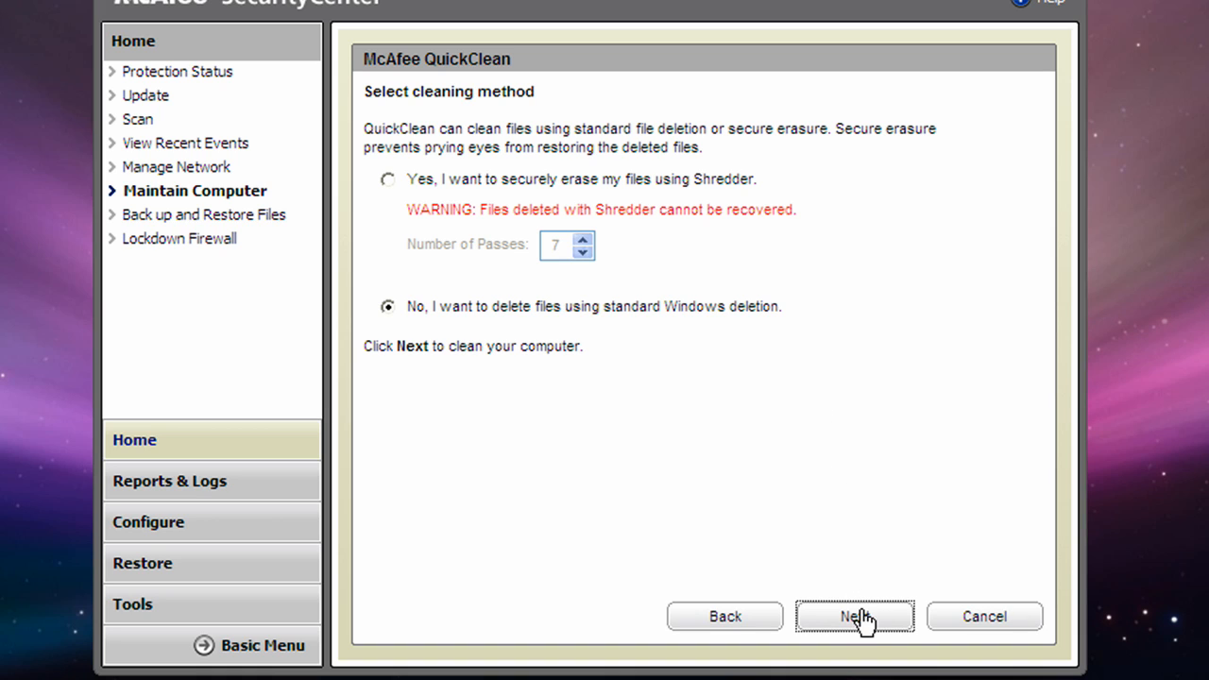
Run the cleanup with standard deletion, freeing 35.18 MB of temporary files and cache
{"action": "left_click", "coordinate": [853, 616]}
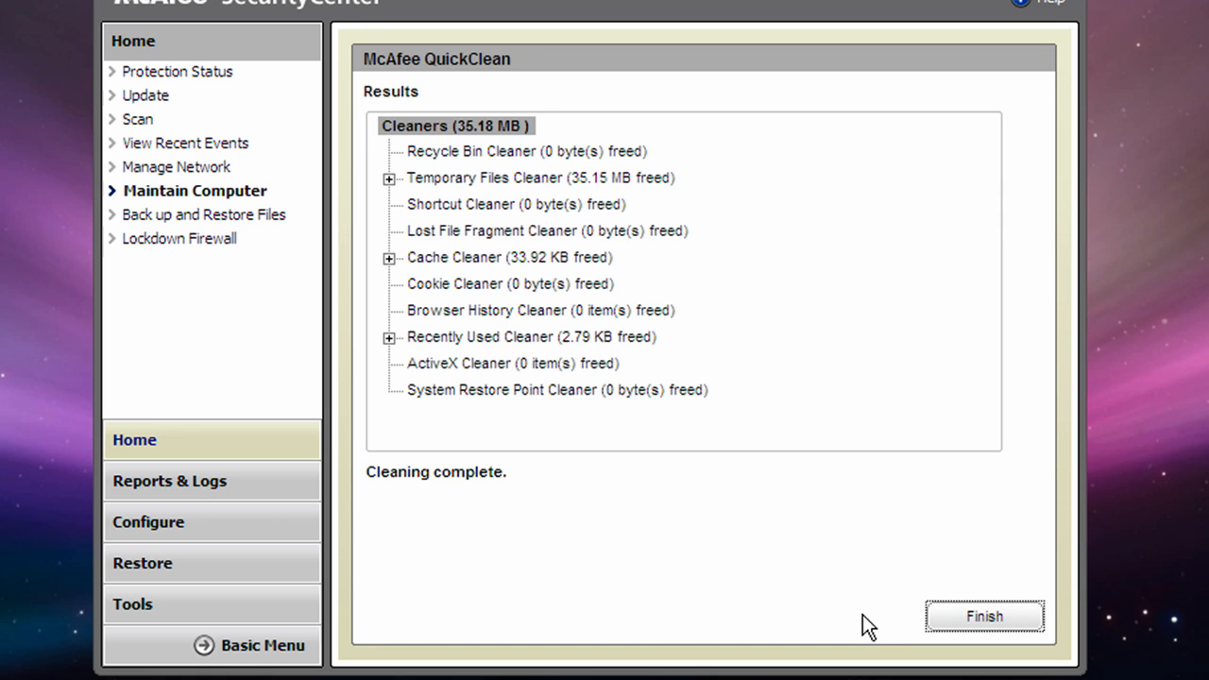
{"action": "mouse_move", "coordinate": [427, 98]}
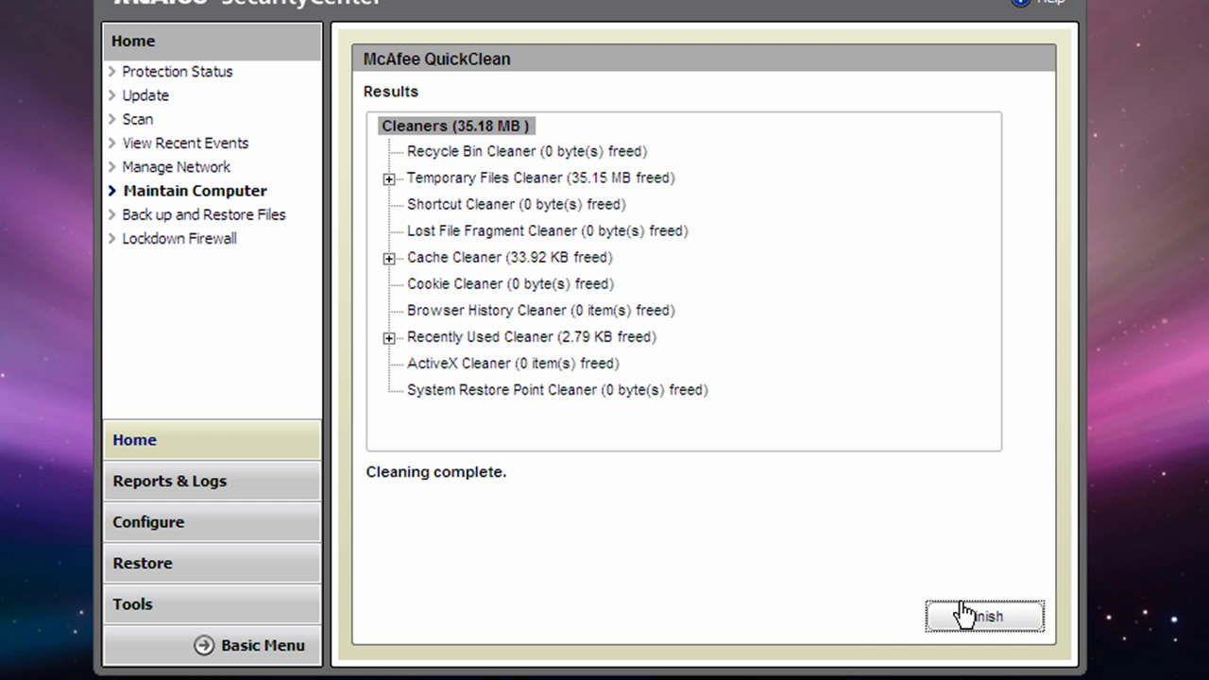
Finish QuickClean and close SecurityCenter, returning to the Windows XP desktop
{"action": "left_click", "coordinate": [982, 616]}
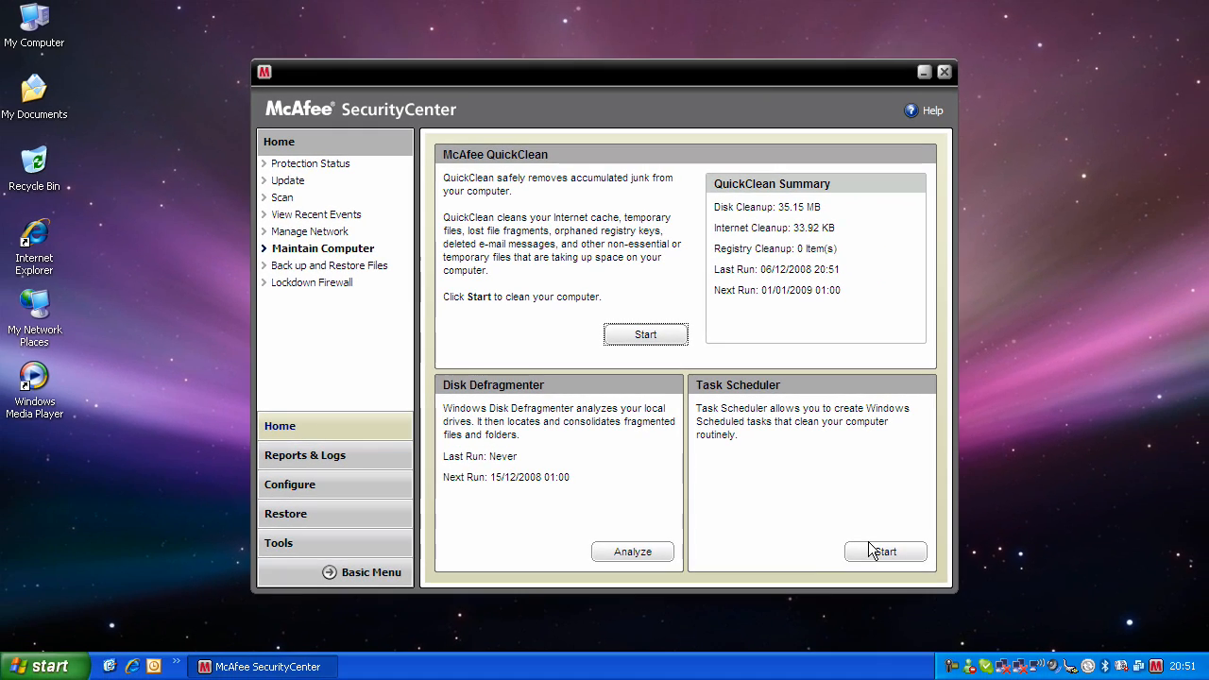
{"action": "mouse_move", "coordinate": [943, 72]}
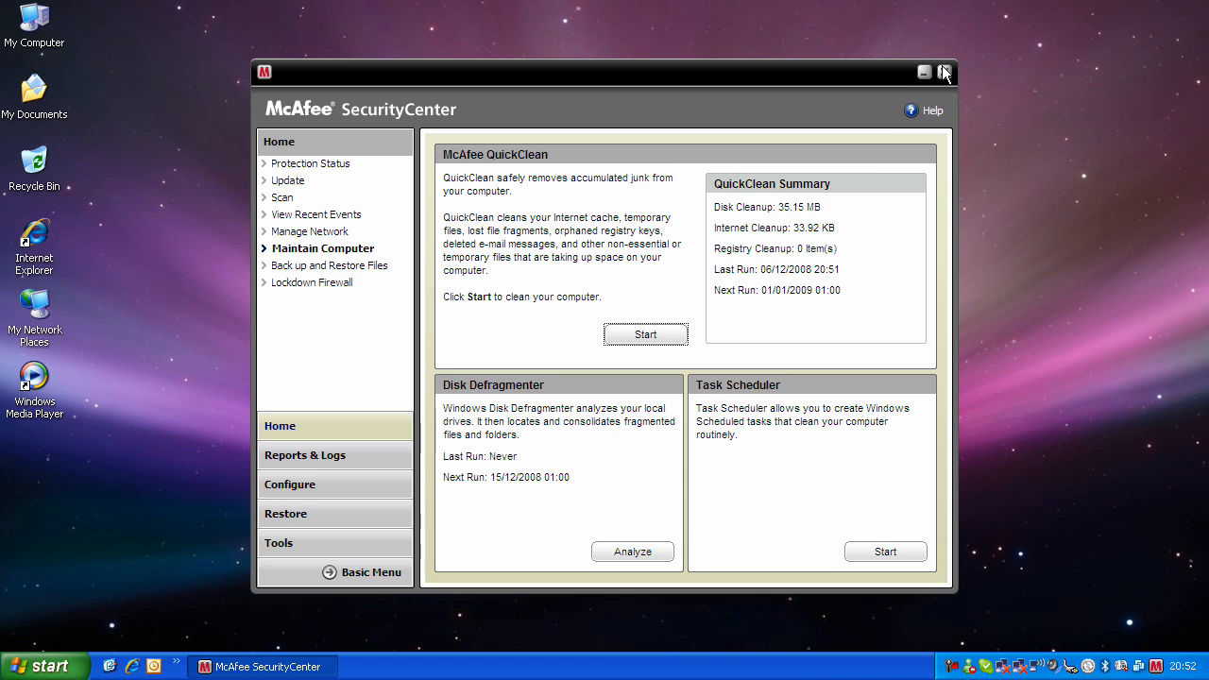
{"action": "left_click", "coordinate": [945, 72]}
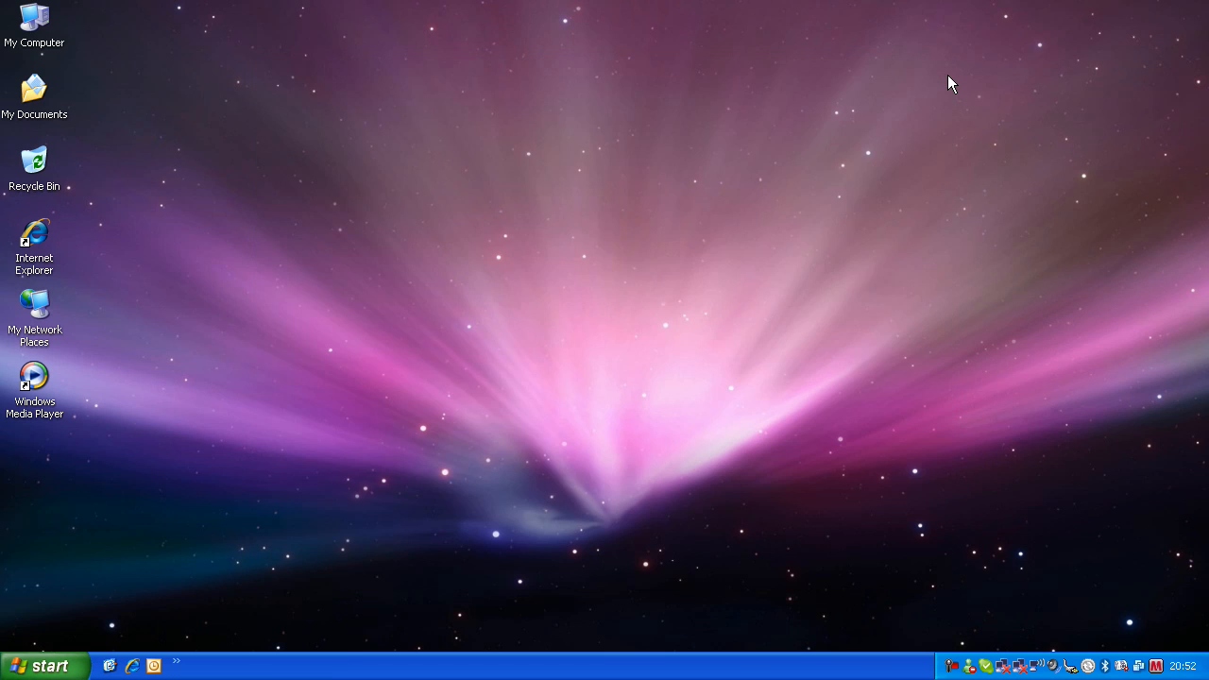